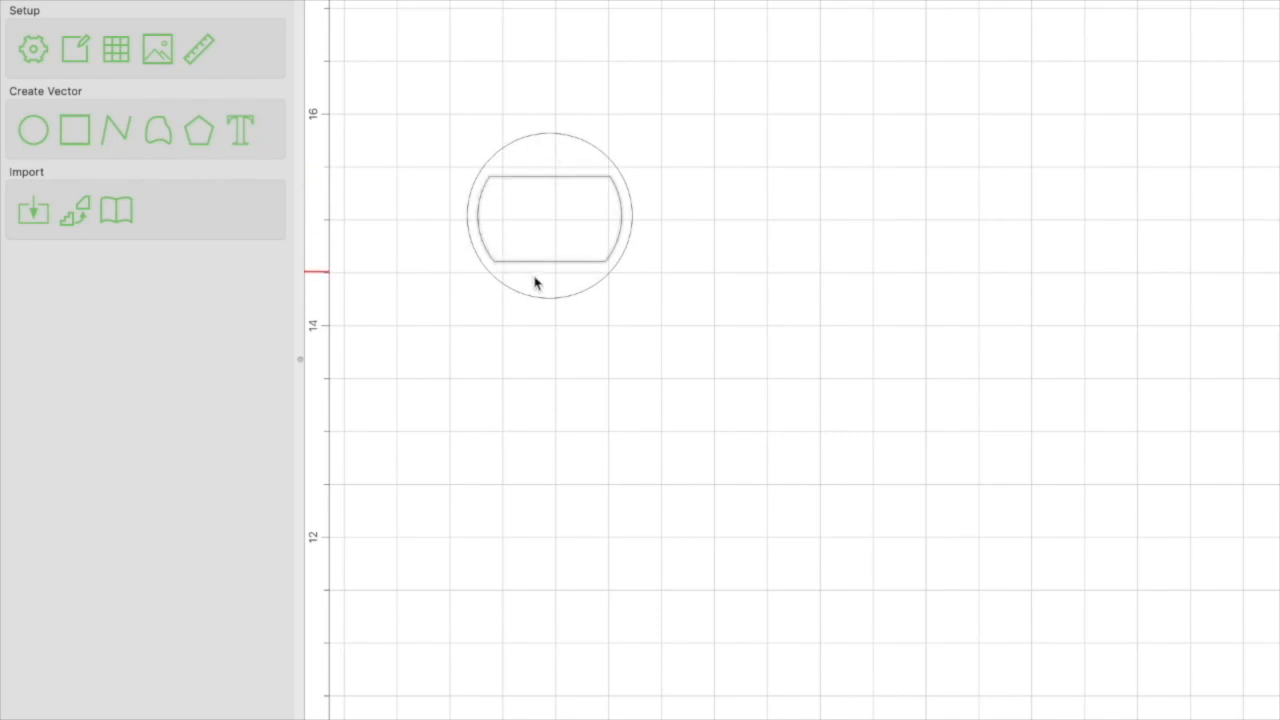
Place a new circle beside the design and set its radius to 0.78 in
left_click(32, 130)
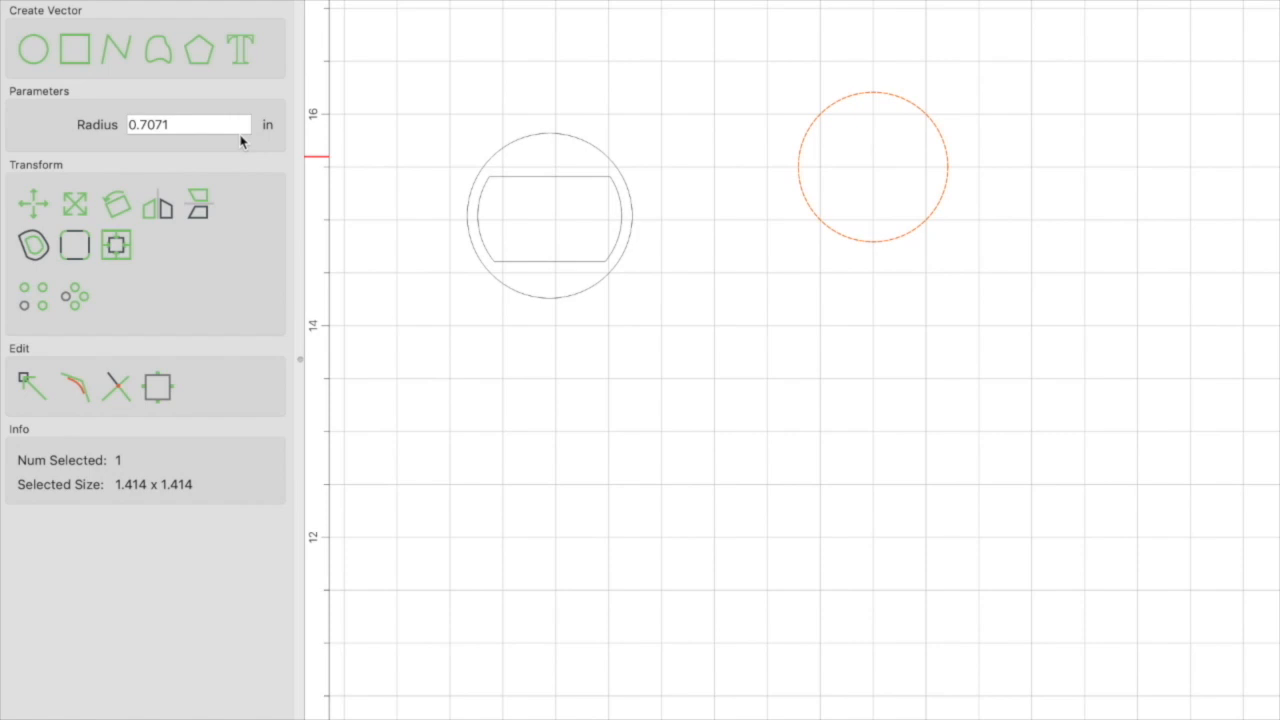
mouse_move(228, 128)
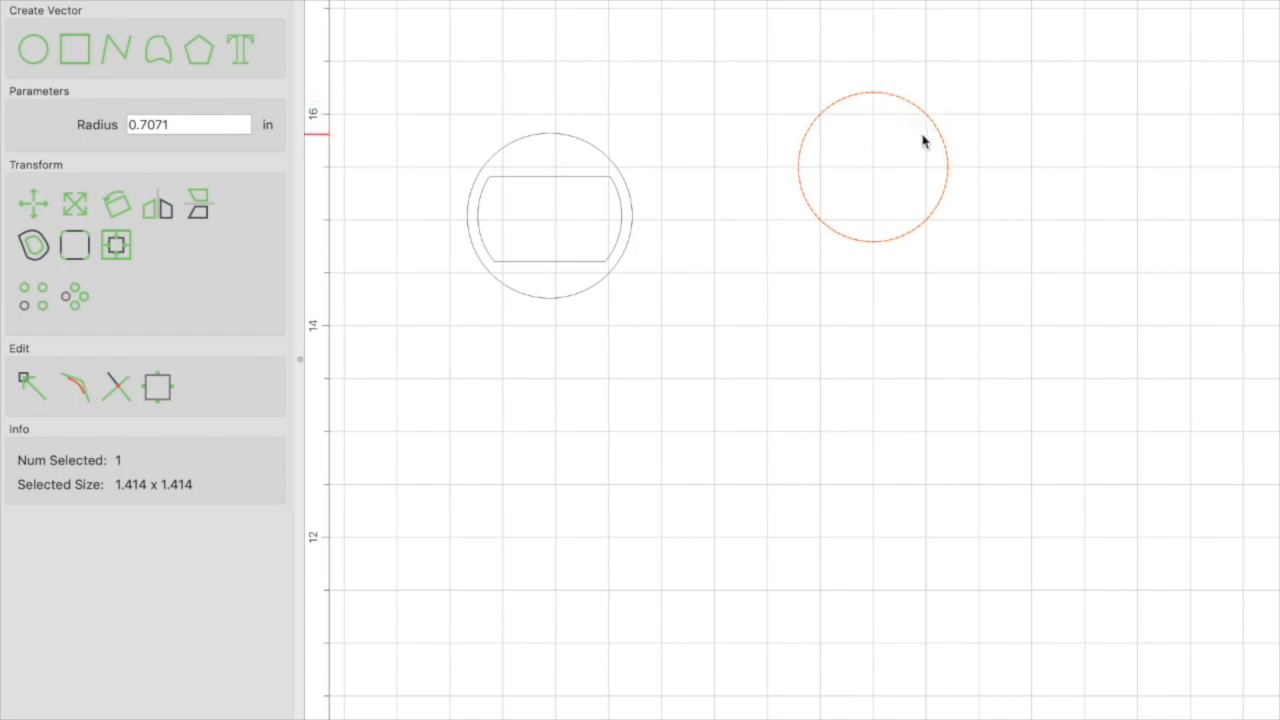
left_click(156, 124)
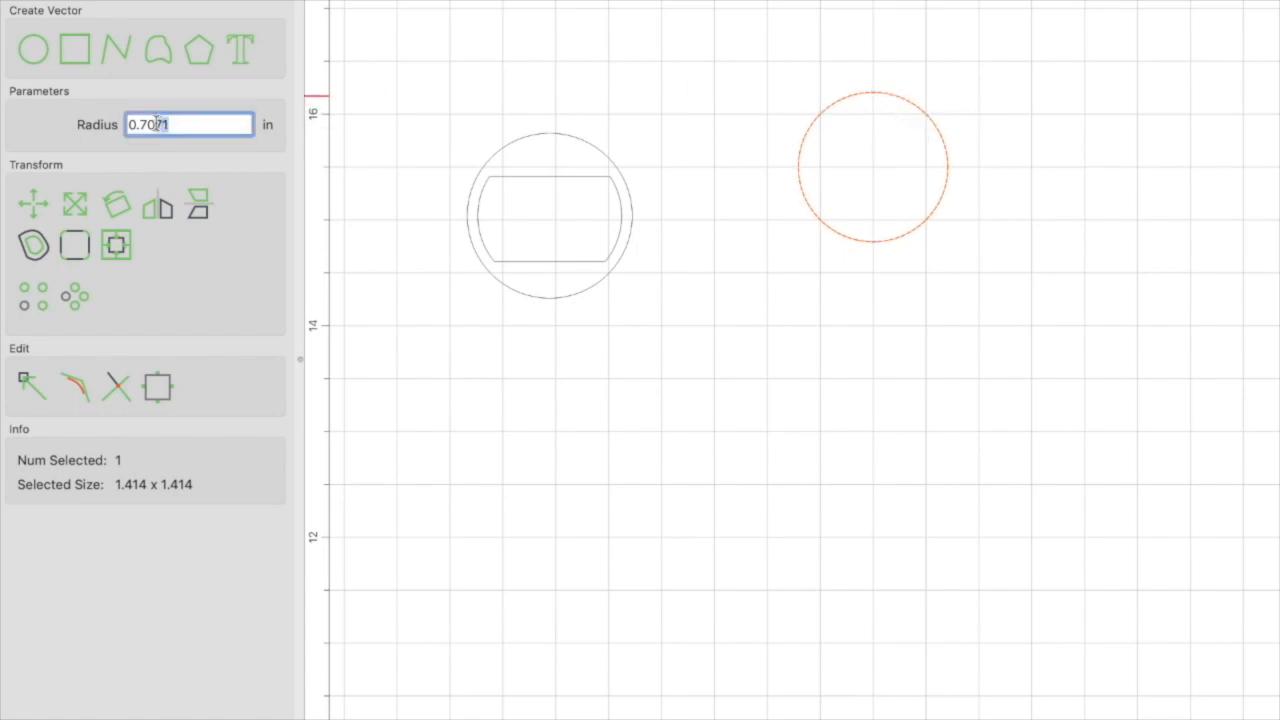
type("0.73")
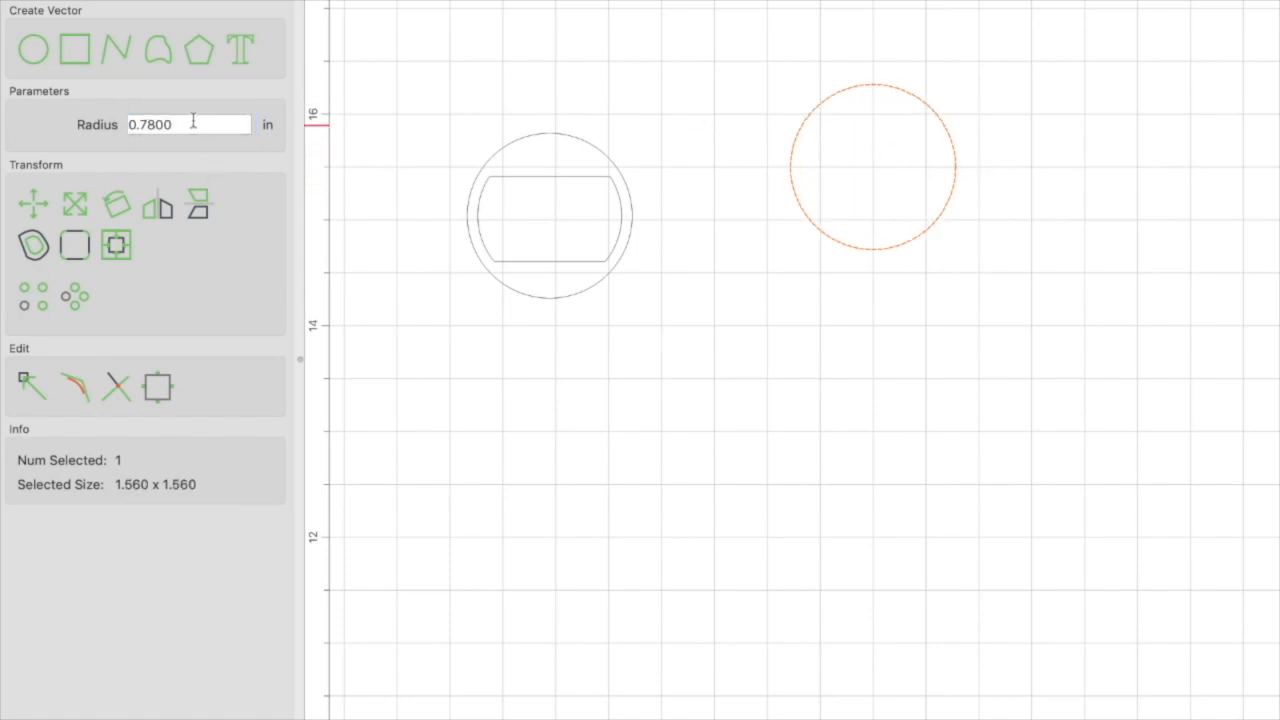
mouse_move(876, 88)
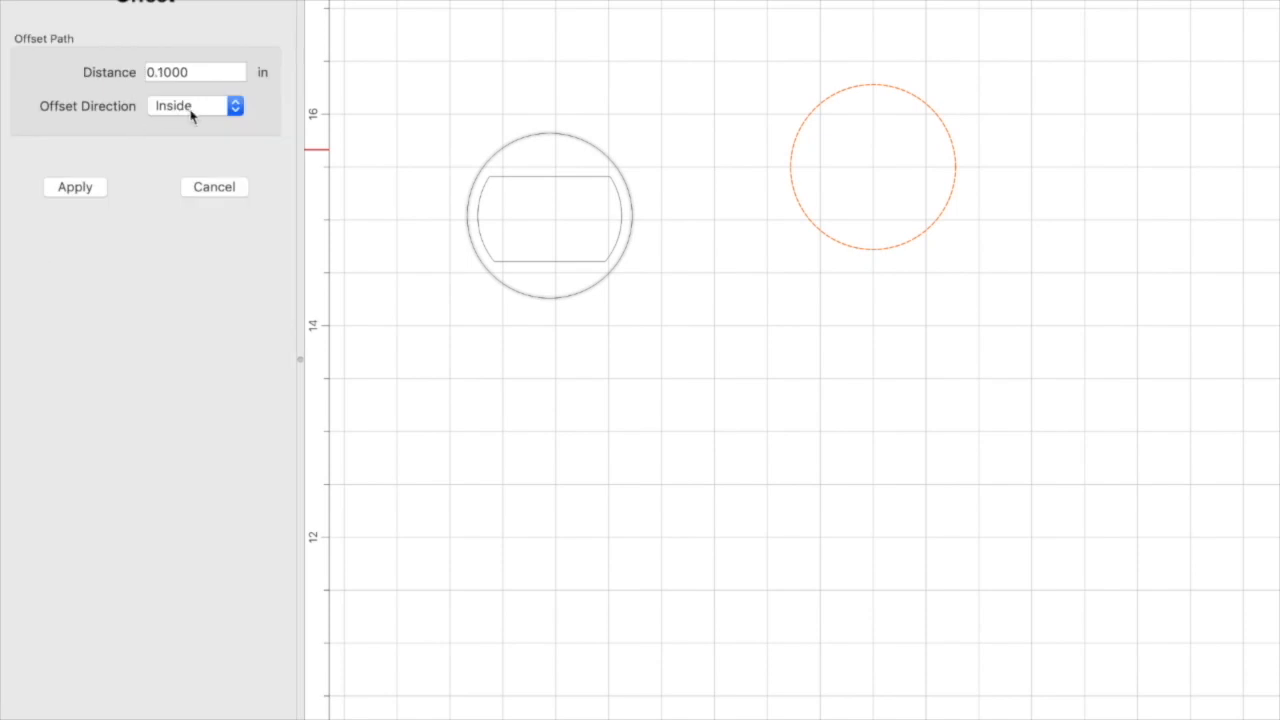
mouse_move(196, 108)
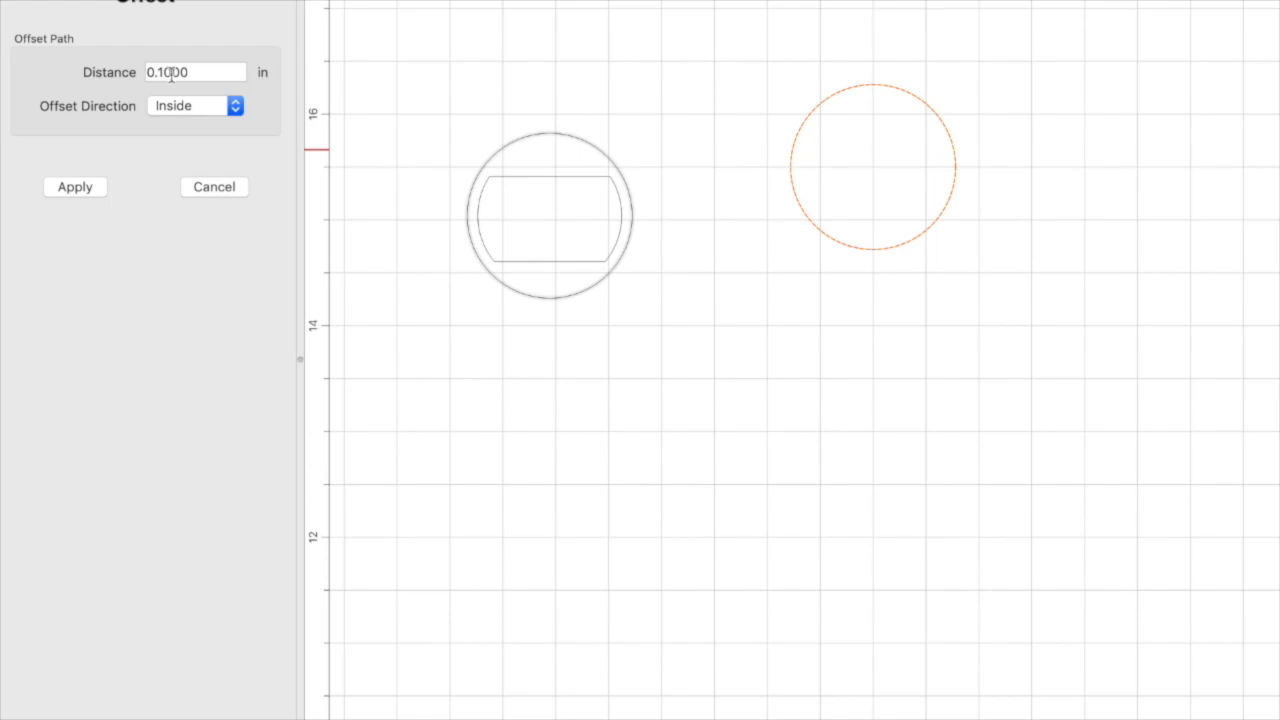
Apply a 0.1 in inside offset to create a concentric inner circle
left_click(74, 188)
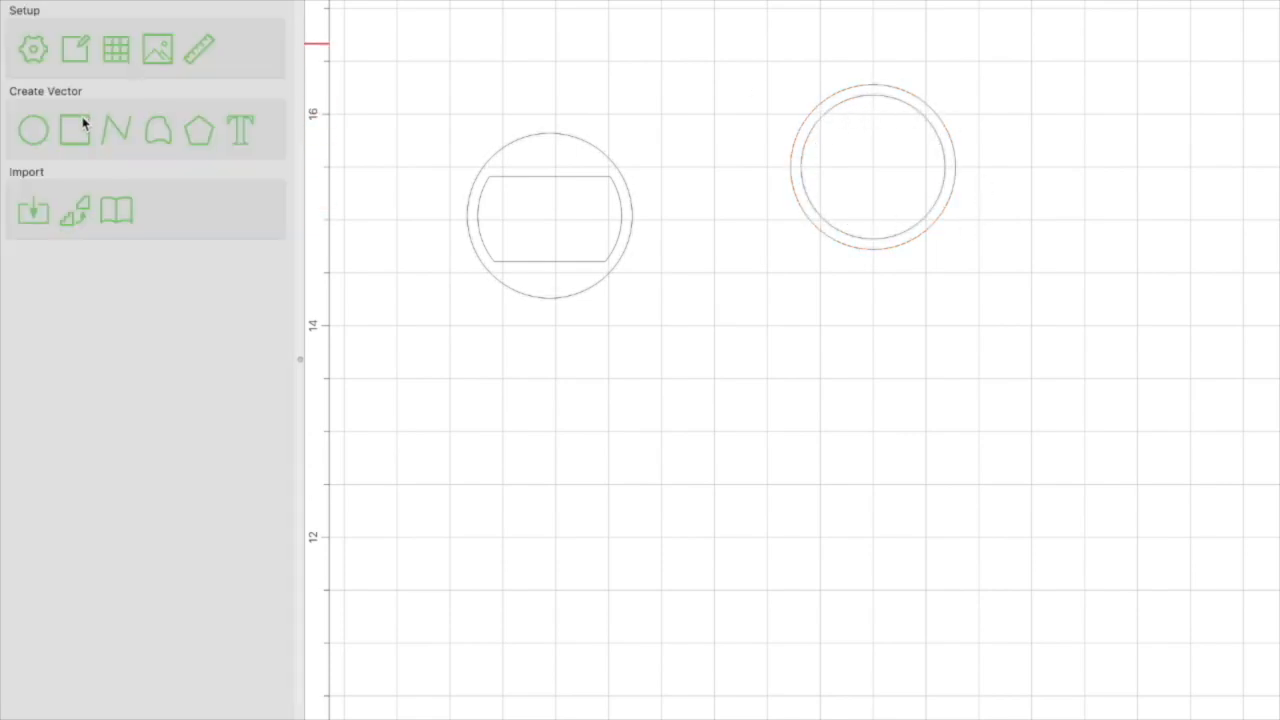
Draw a long thin 3.506 × 0.421 in rectangle across the top of the circles
left_click(76, 130)
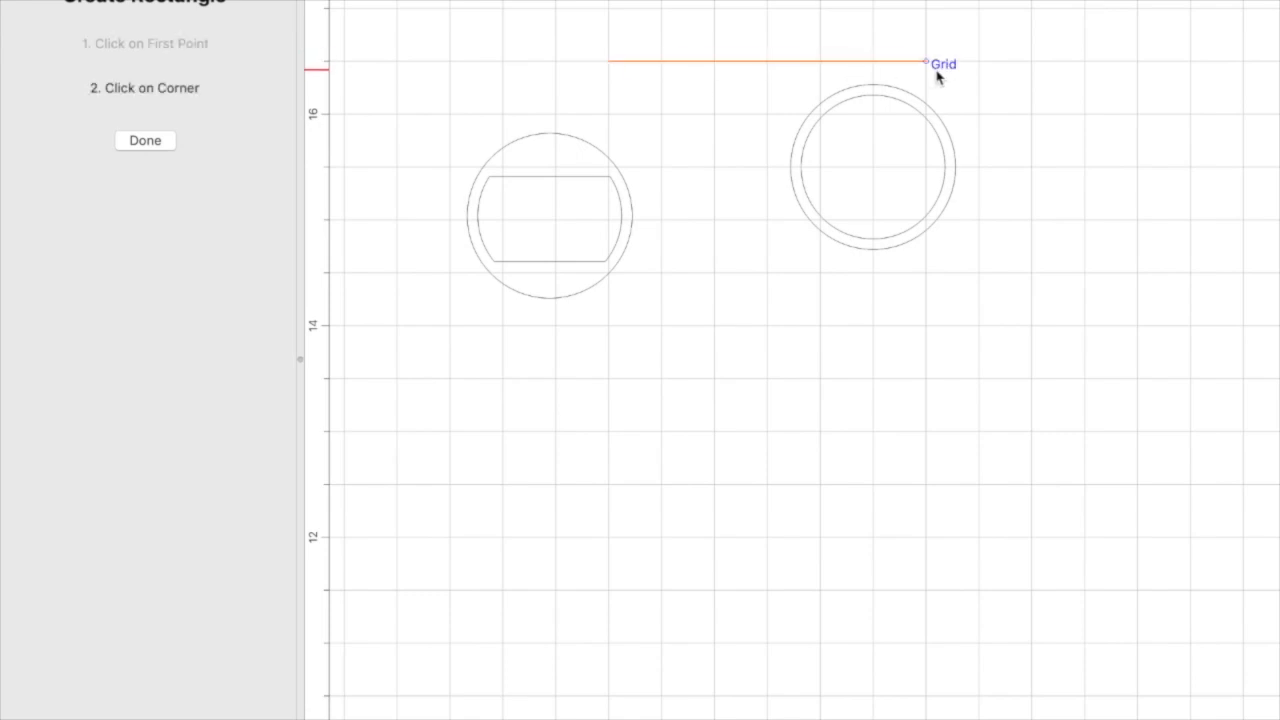
left_click(940, 62)
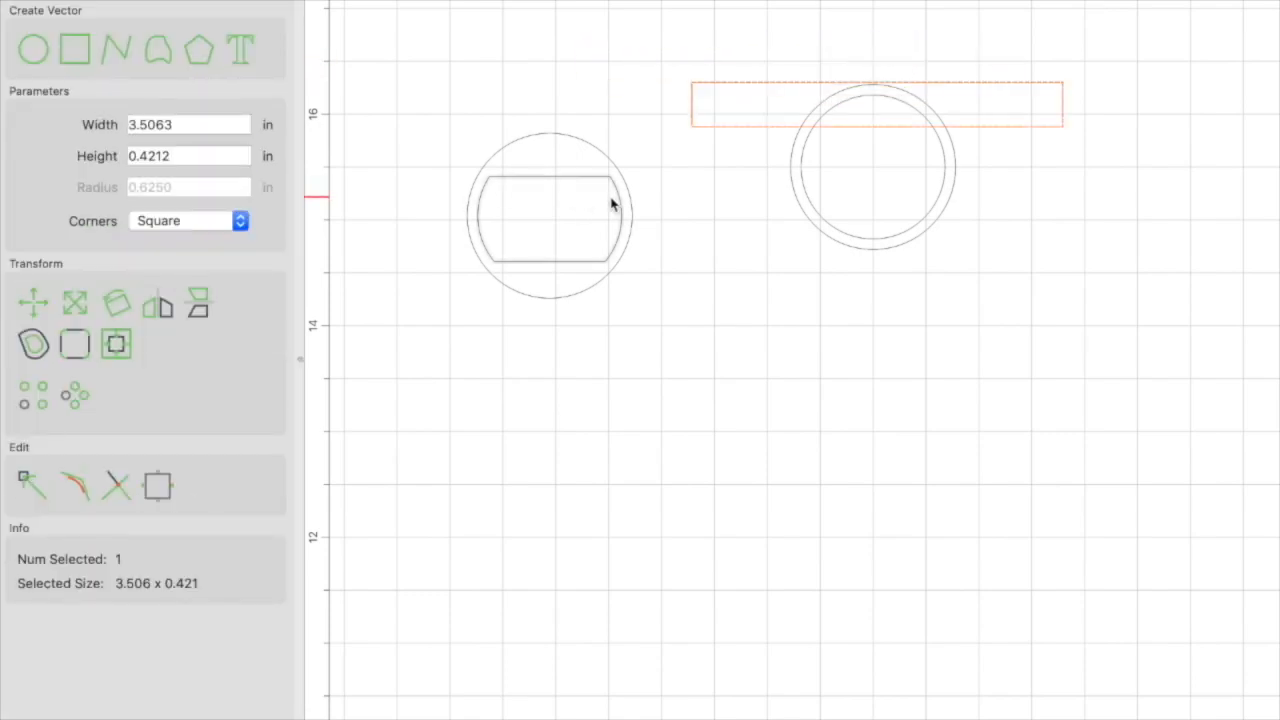
mouse_move(512, 184)
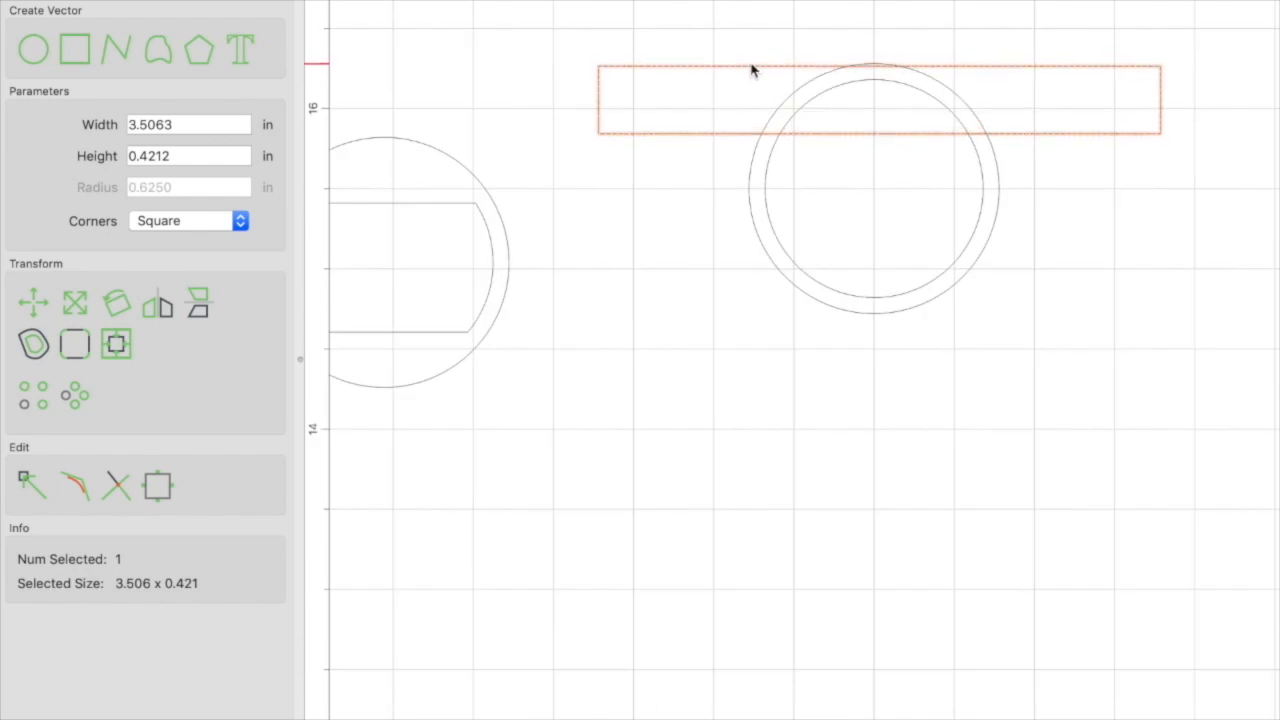
Drag a copy of the rectangle down below the circles
left_click(704, 136)
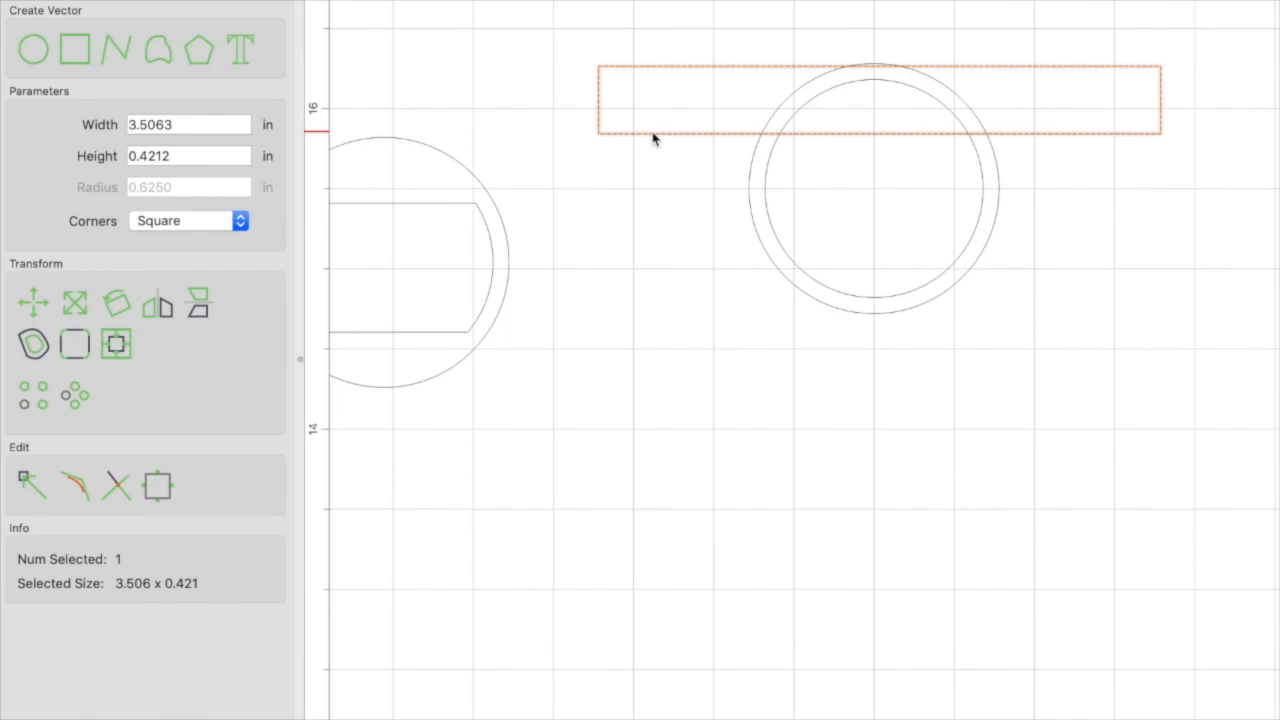
left_click_drag(650, 138, 838, 304)
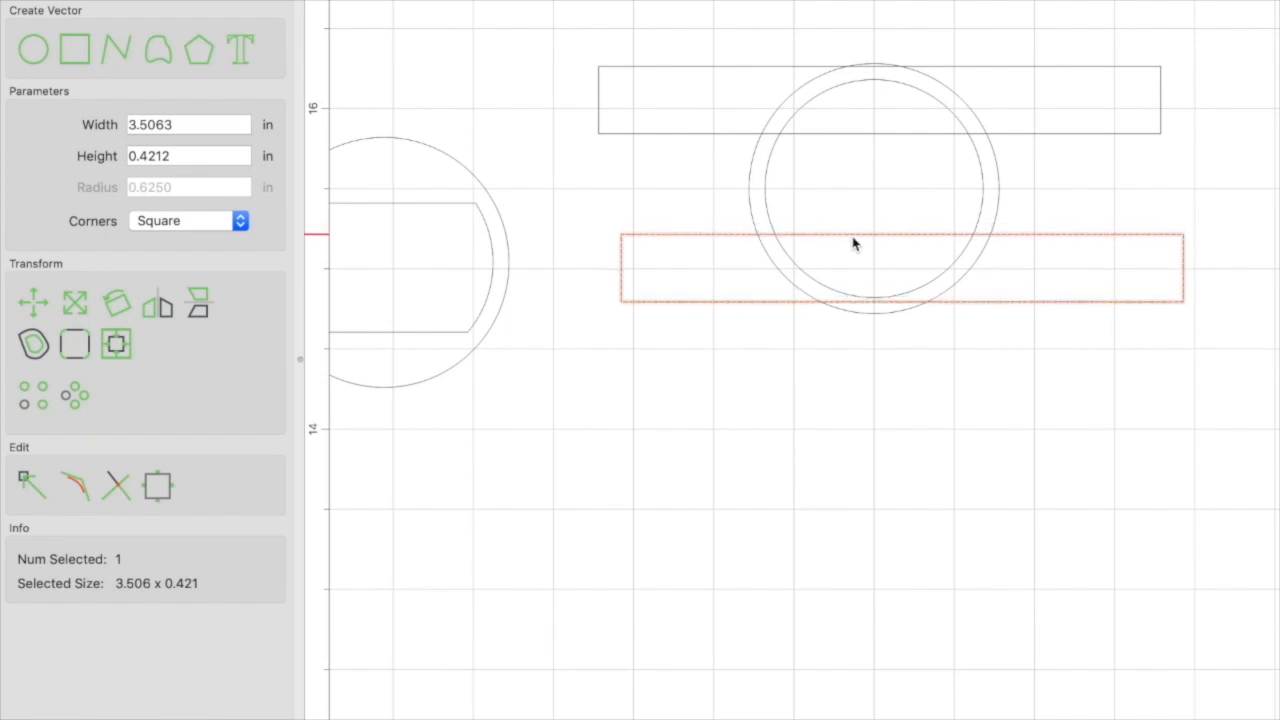
left_click_drag(856, 244, 858, 270)
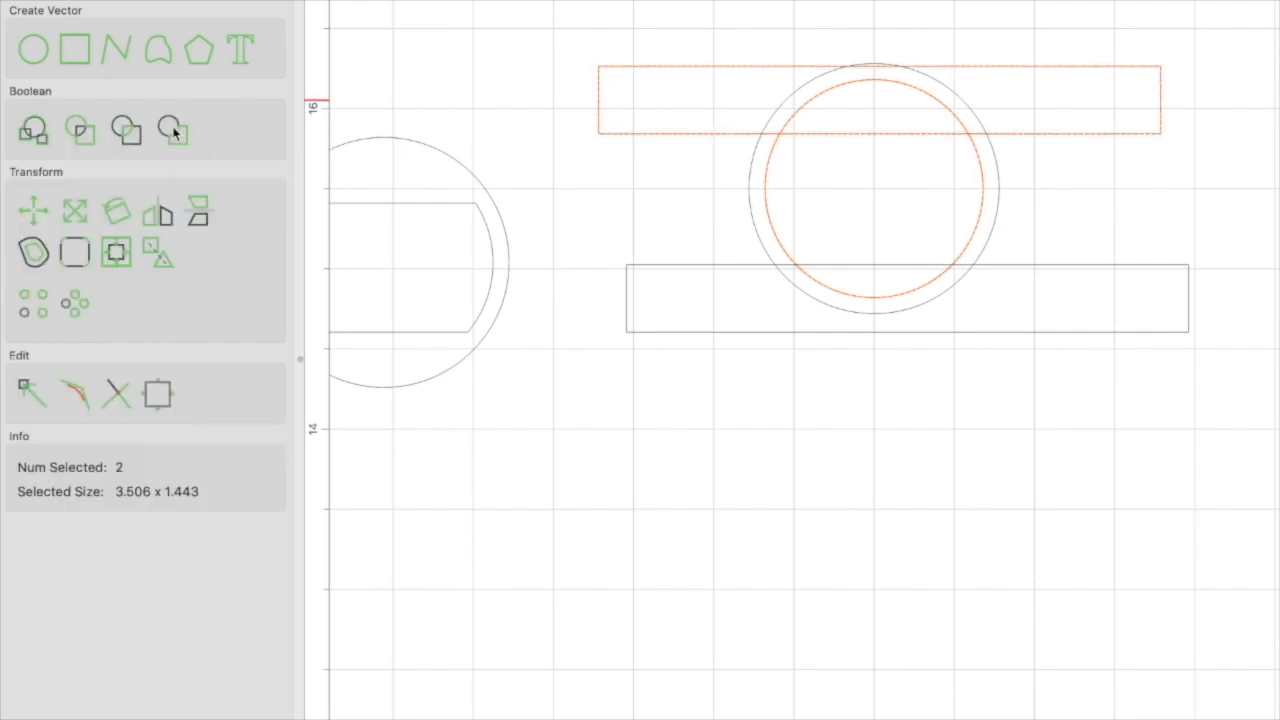
Subtract the top rectangle from the inner circle, leaving a flat-topped 1.360 × 1.022 in shape
left_click(172, 130)
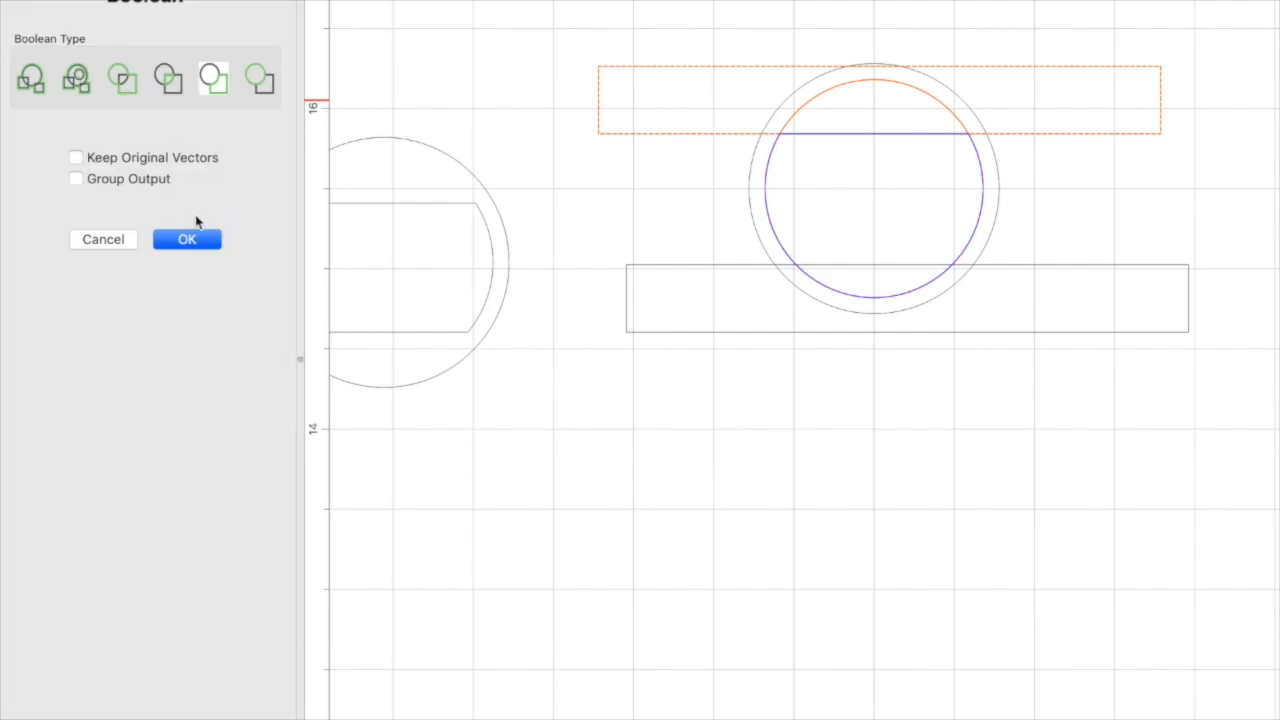
left_click(186, 240)
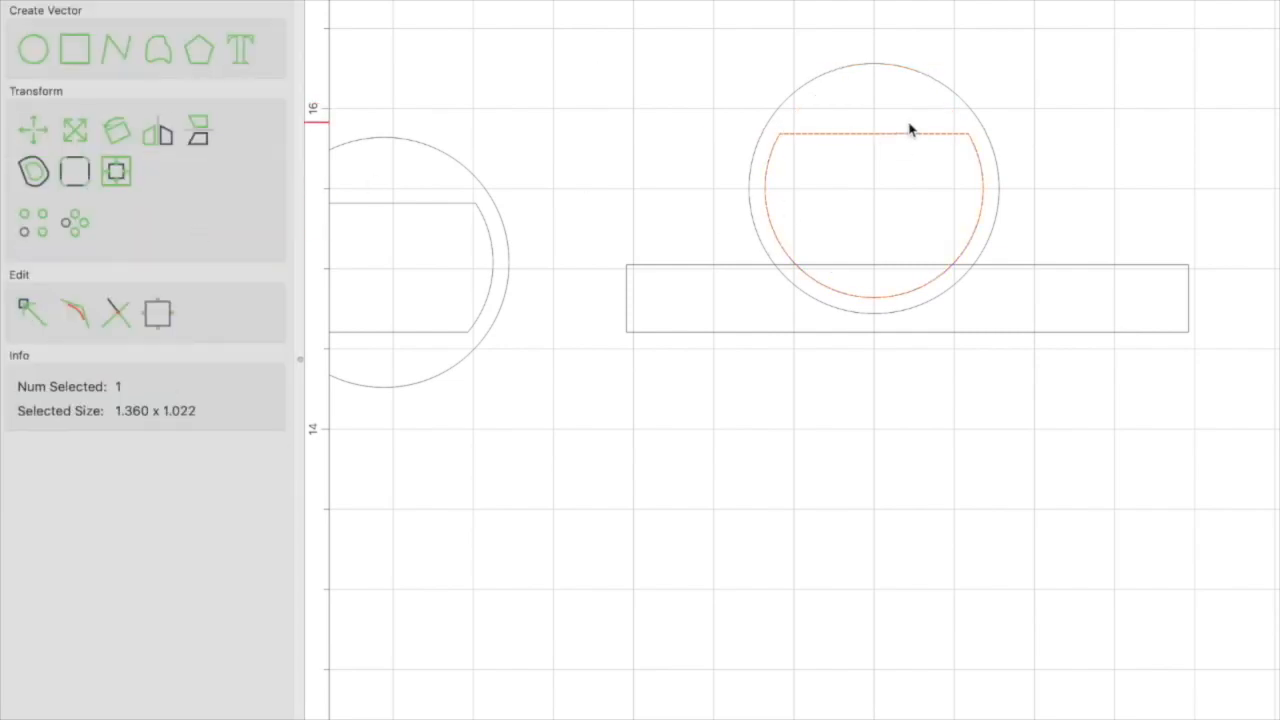
mouse_move(918, 150)
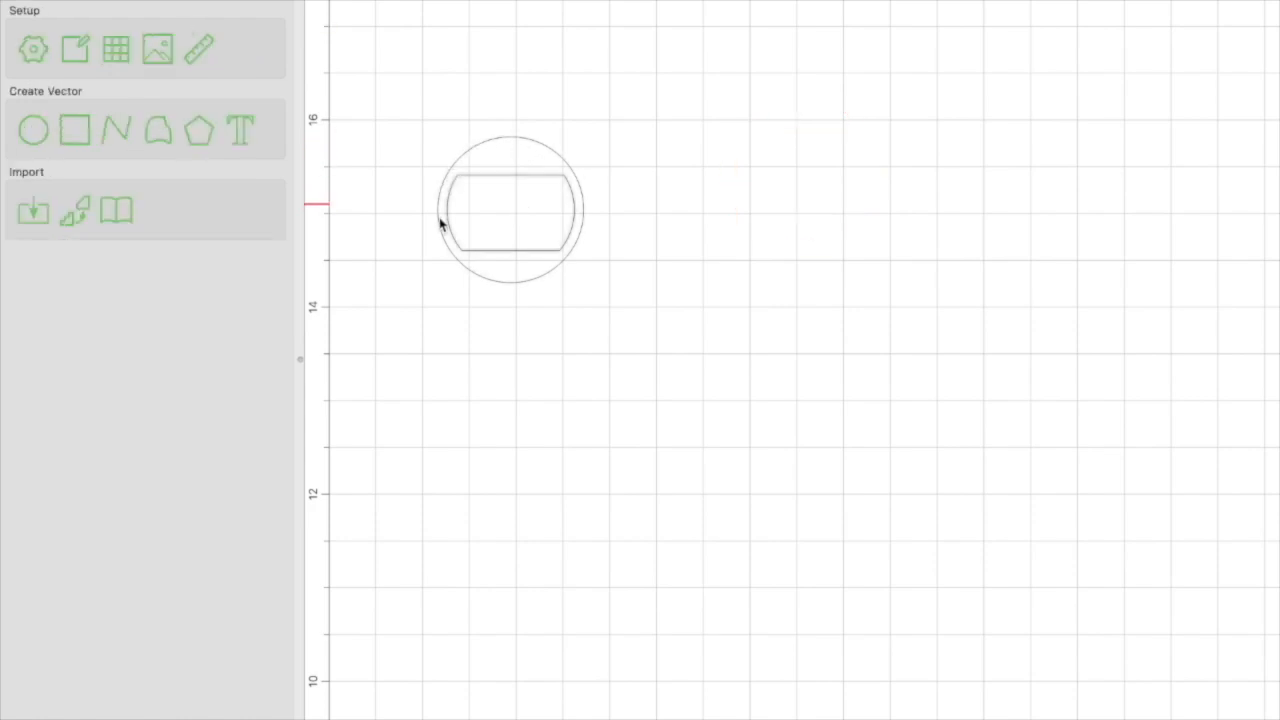
mouse_move(480, 136)
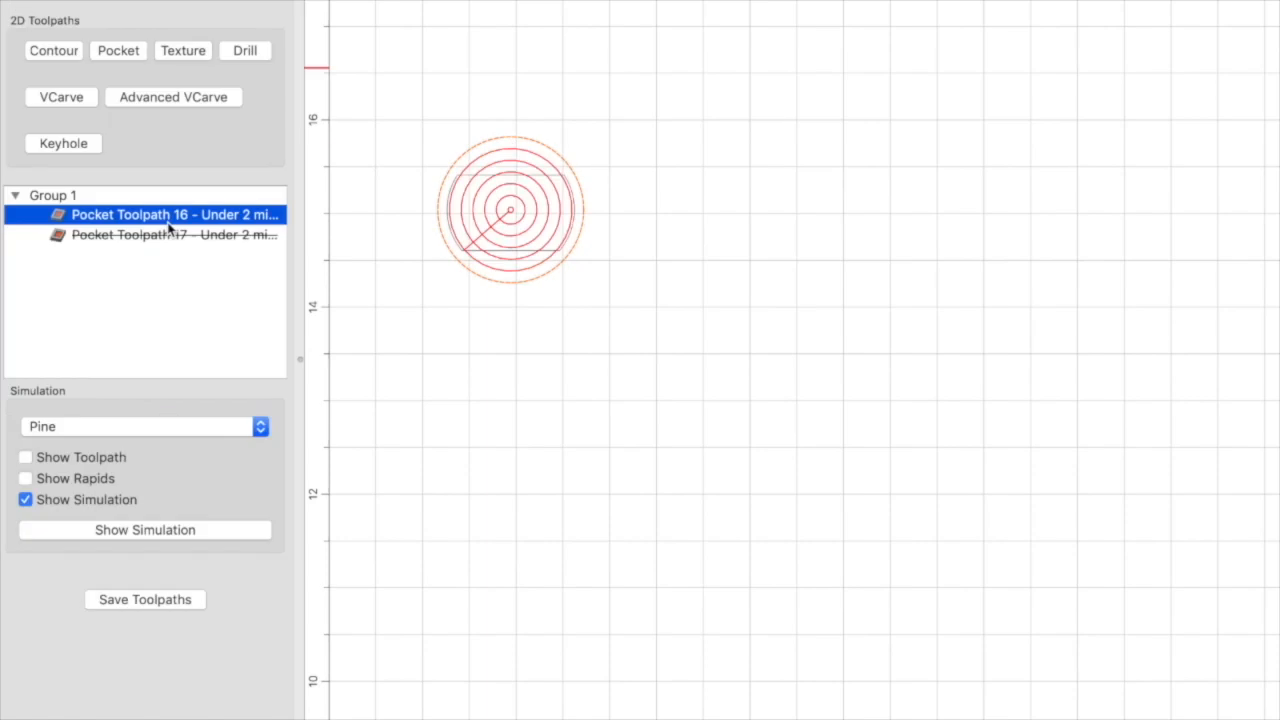
Review Pocket Toolpath 16's 1/4 in end mill cutting 0.000 to 0.100 in deep, unchanged
right_click(176, 214)
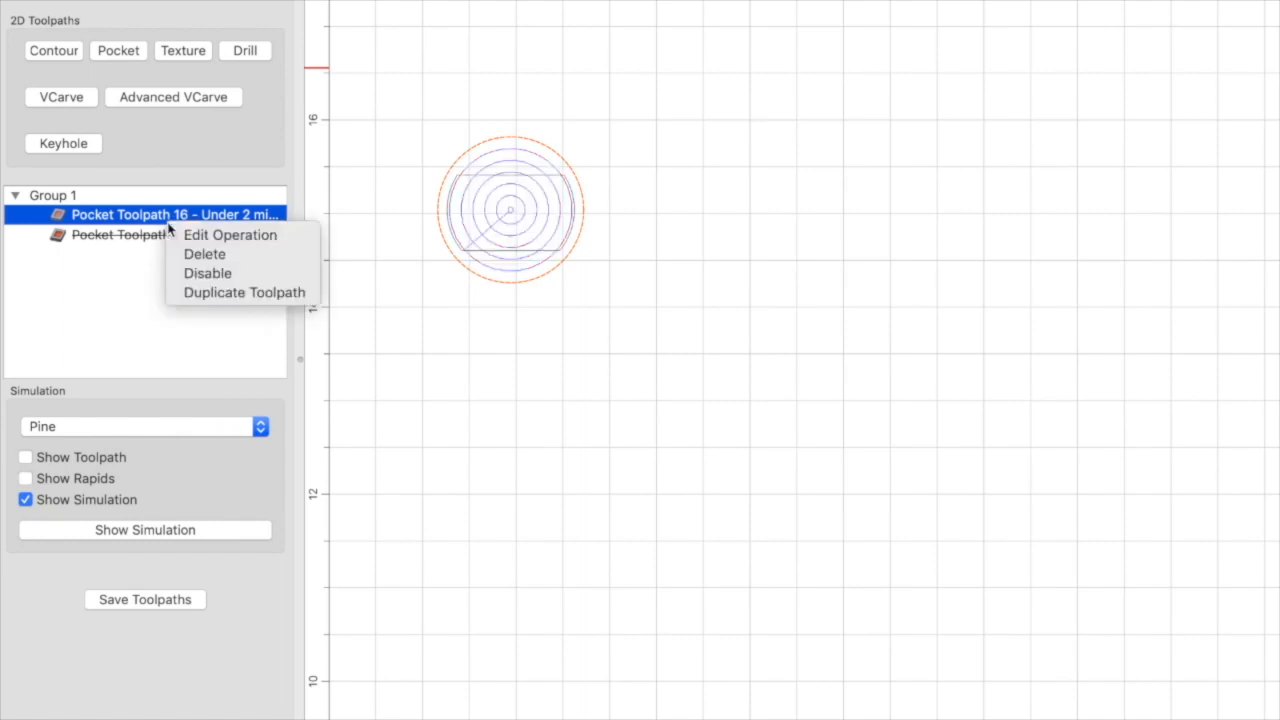
left_click(230, 236)
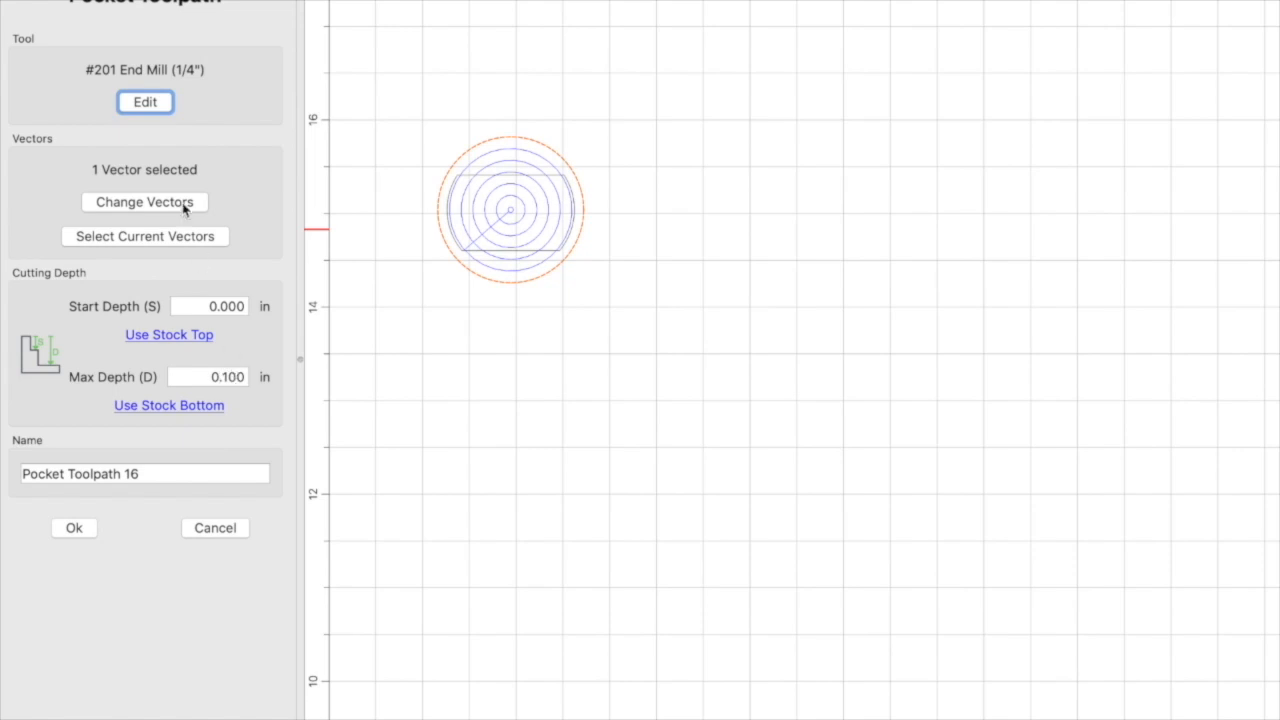
left_click(144, 102)
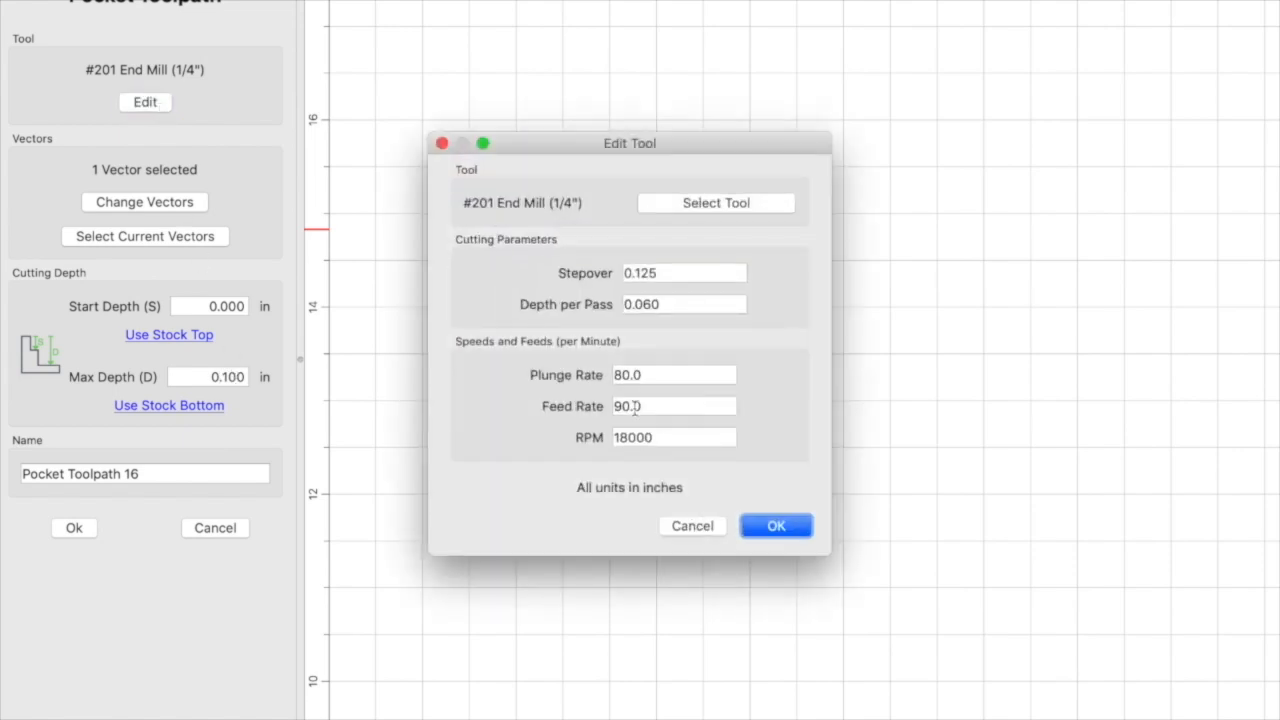
left_click(776, 524)
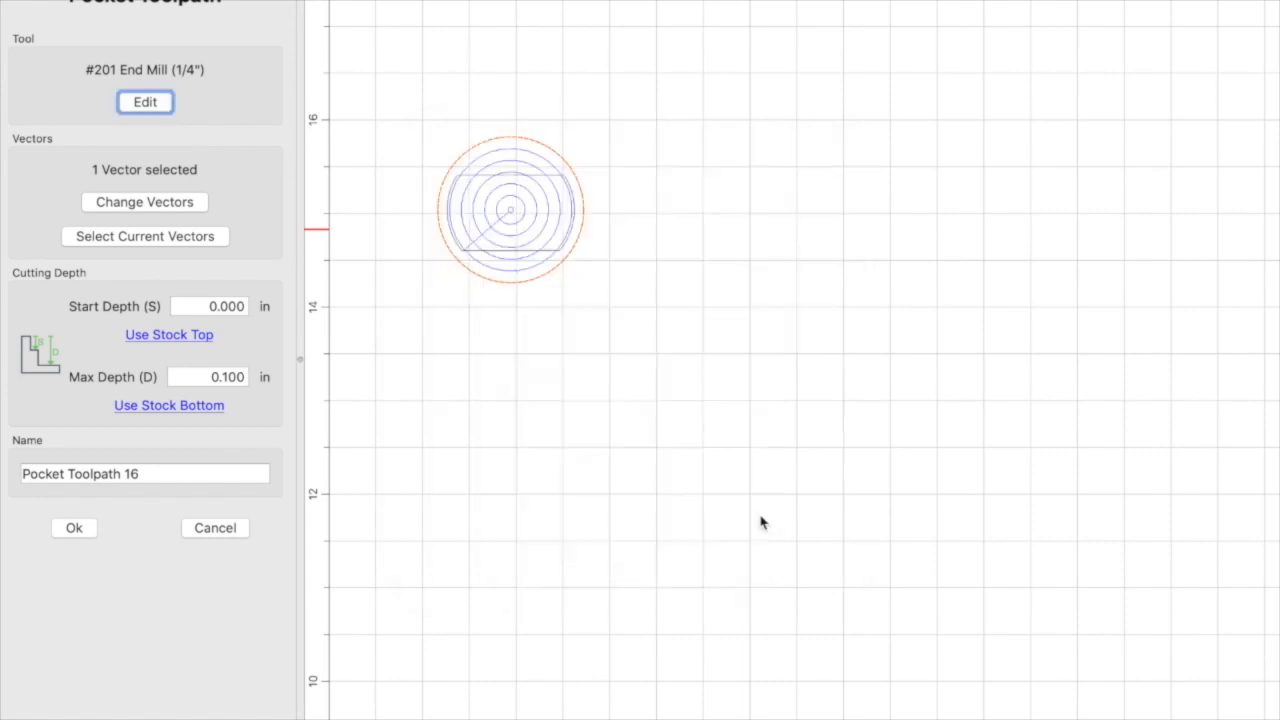
mouse_move(96, 514)
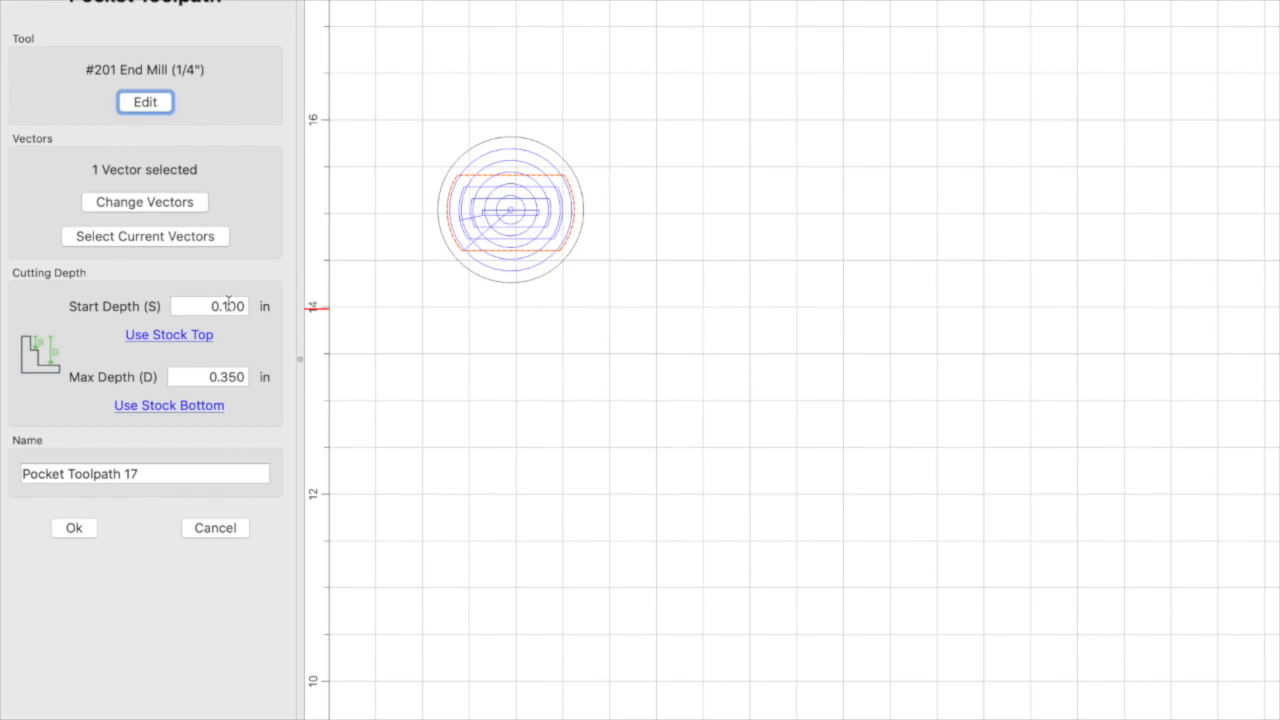
mouse_move(216, 260)
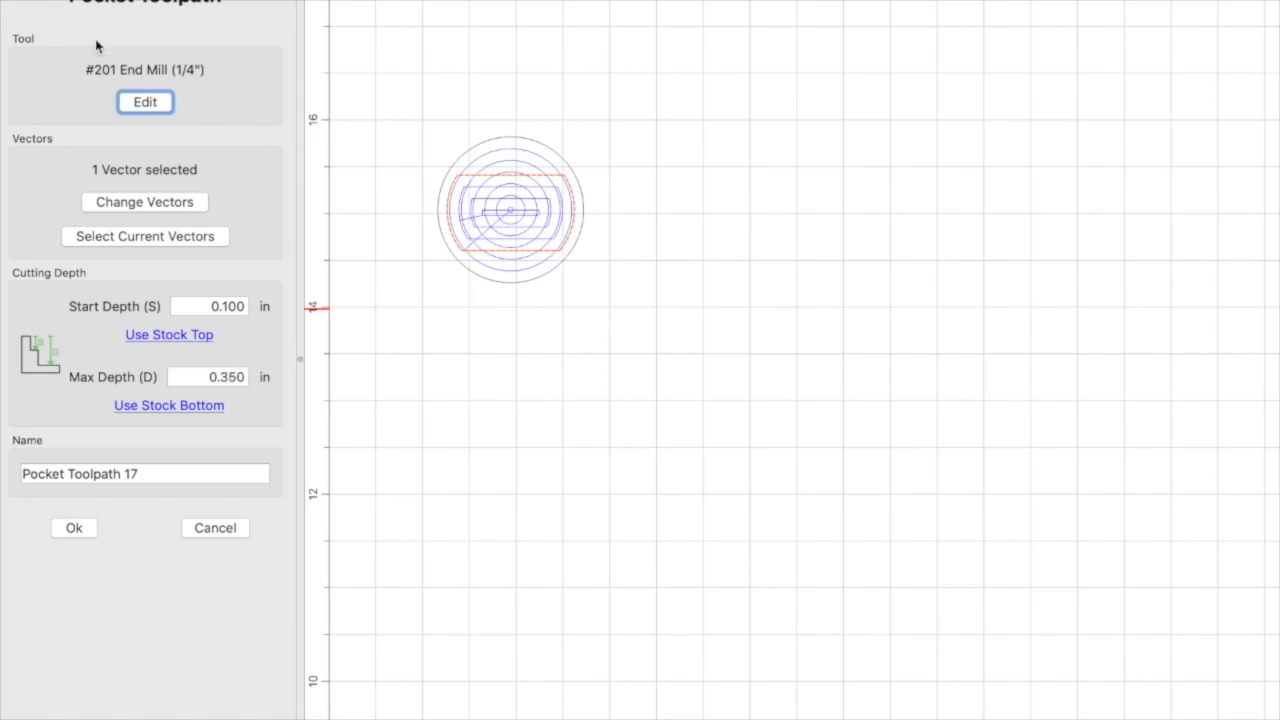
Review Pocket Toolpath 17's 1/4 in end mill cutting 0.100 to 0.350 in deep, then confirm
left_click(144, 102)
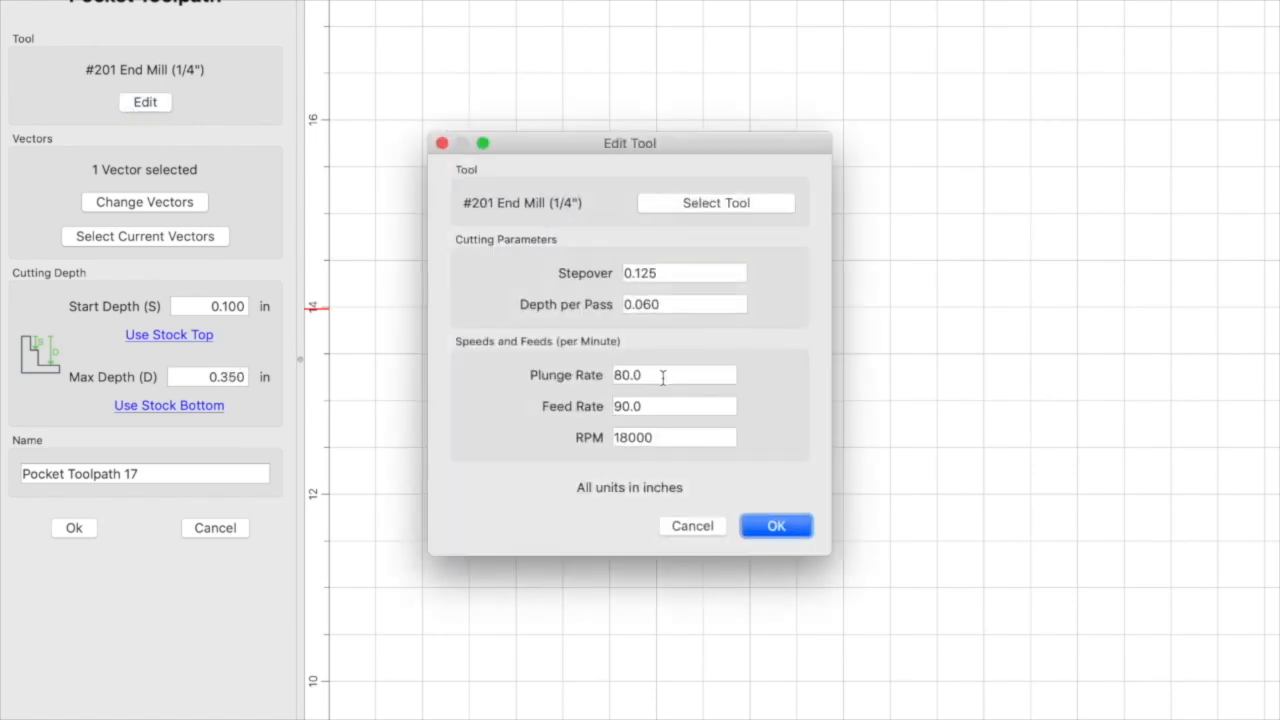
left_click(776, 524)
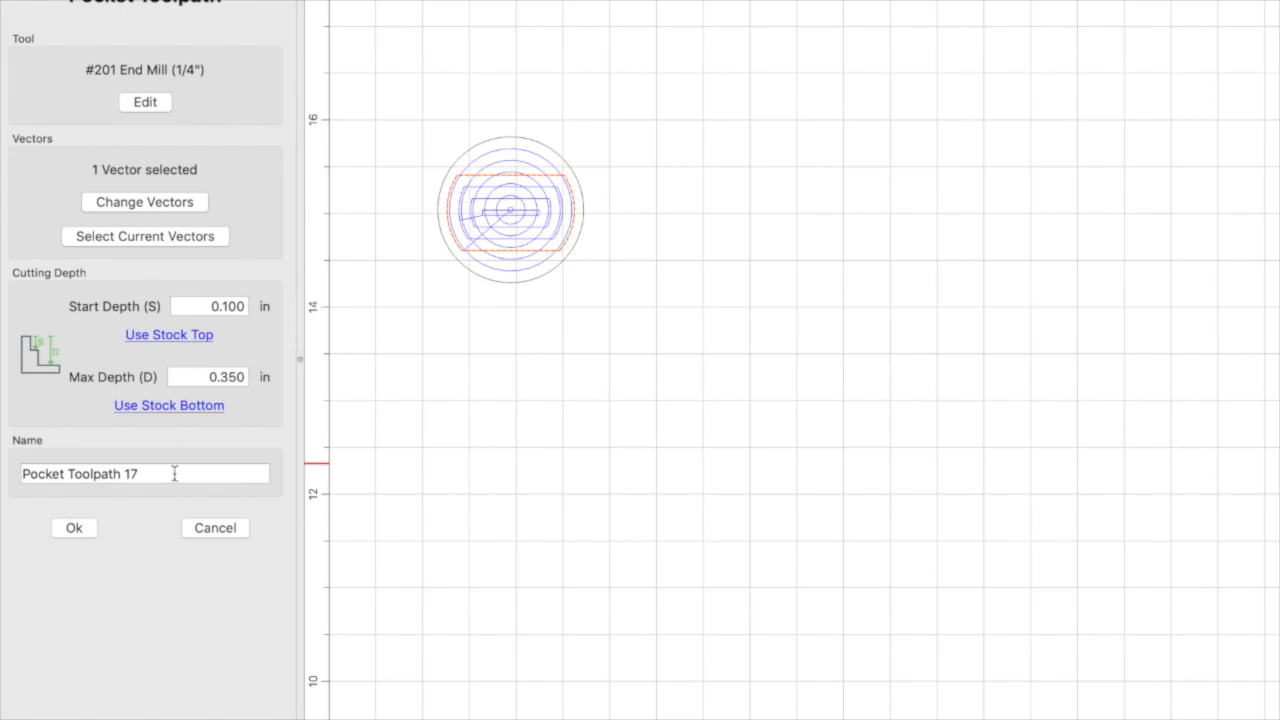
left_click(72, 528)
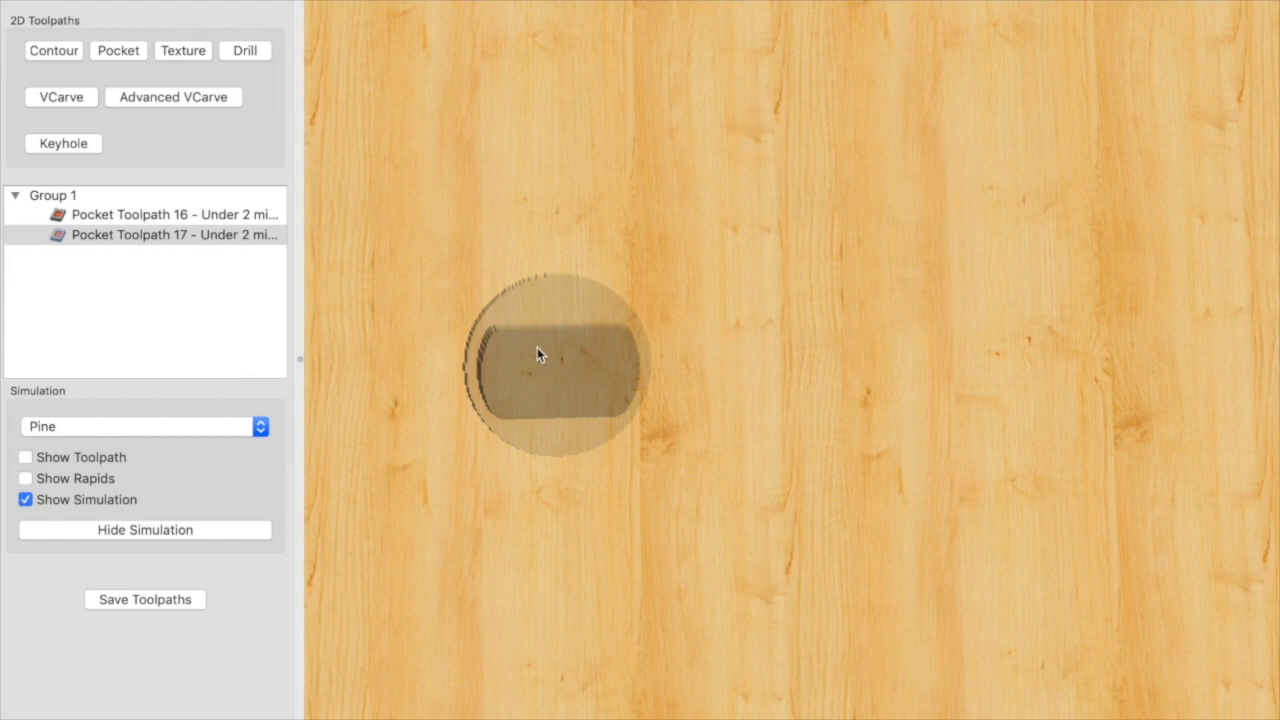
mouse_move(524, 388)
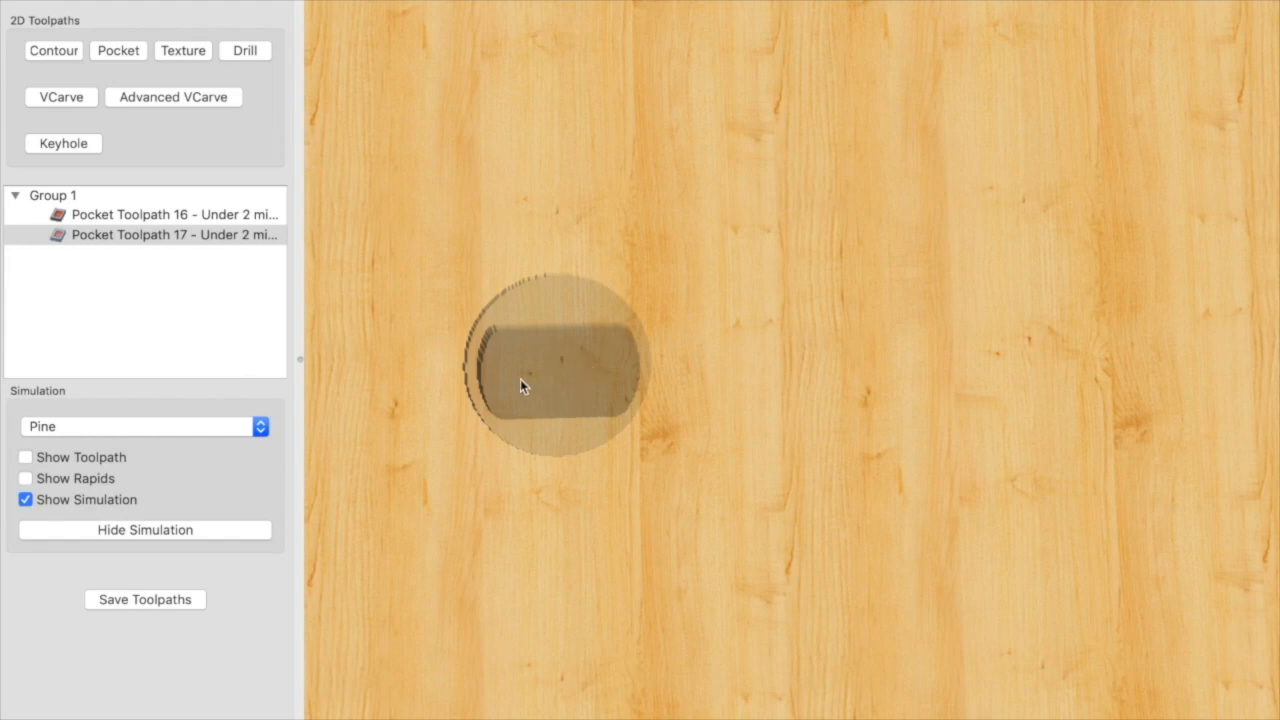
mouse_move(528, 300)
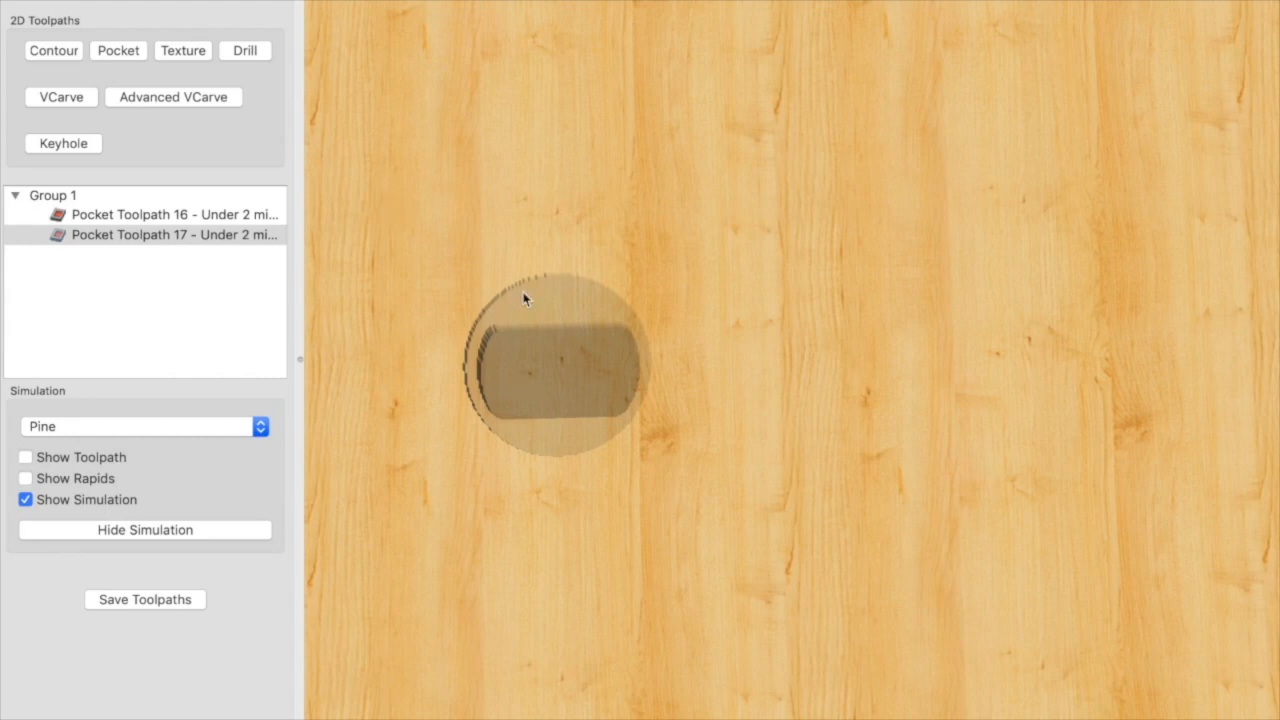